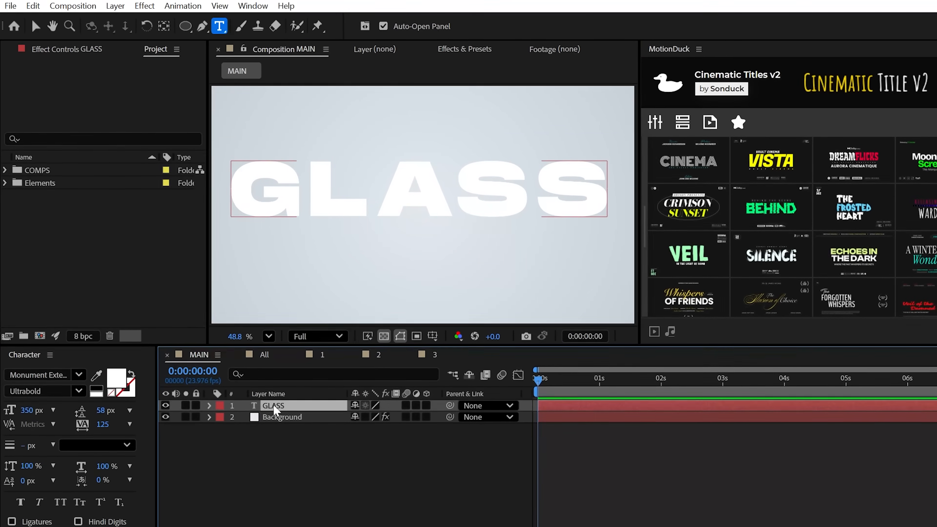
- Select the GLASS text layer and switch it to a 3D layer
left_click(273, 406)
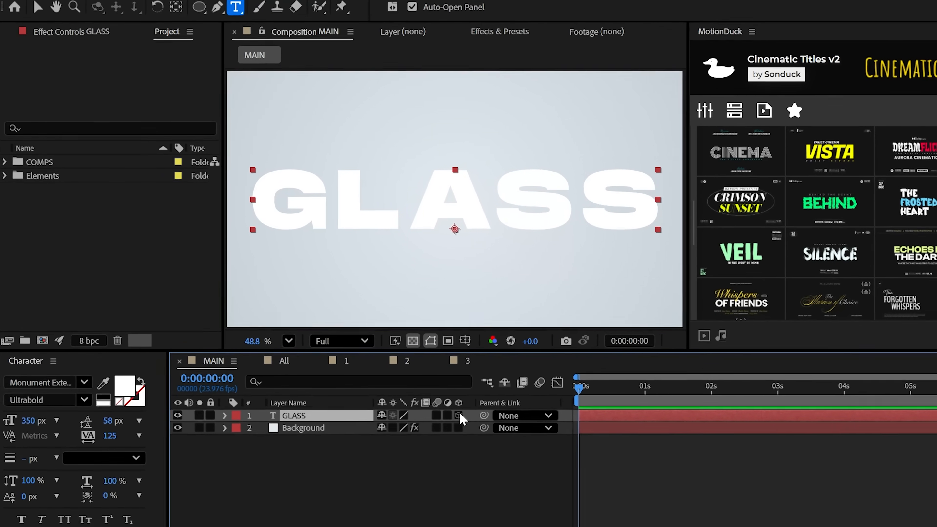
left_click(469, 273)
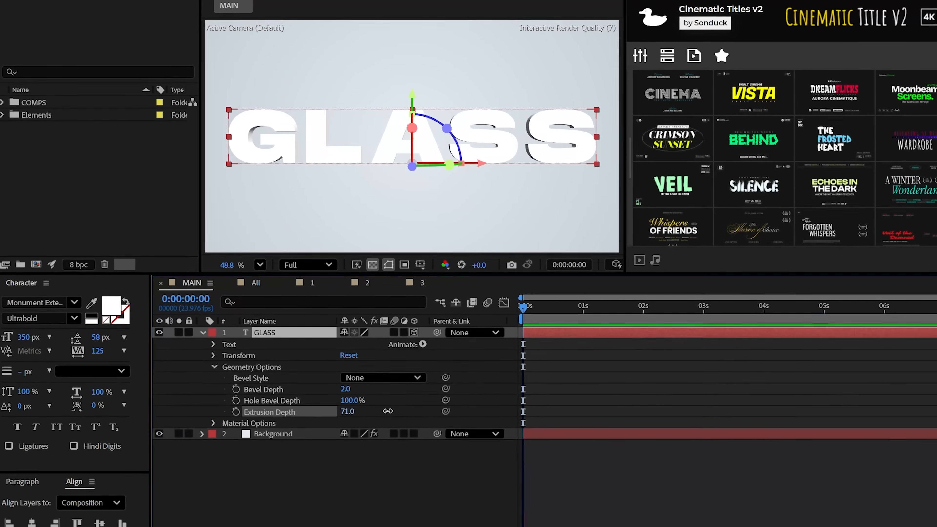
- Set the extruded letters' bevel style to Convex, then collapse the geometry settings
left_click(382, 378)
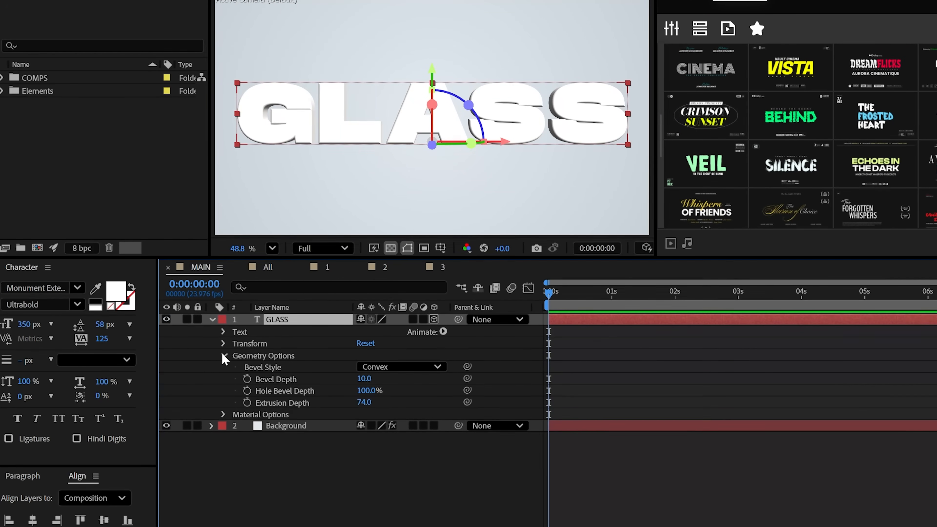
left_click(188, 26)
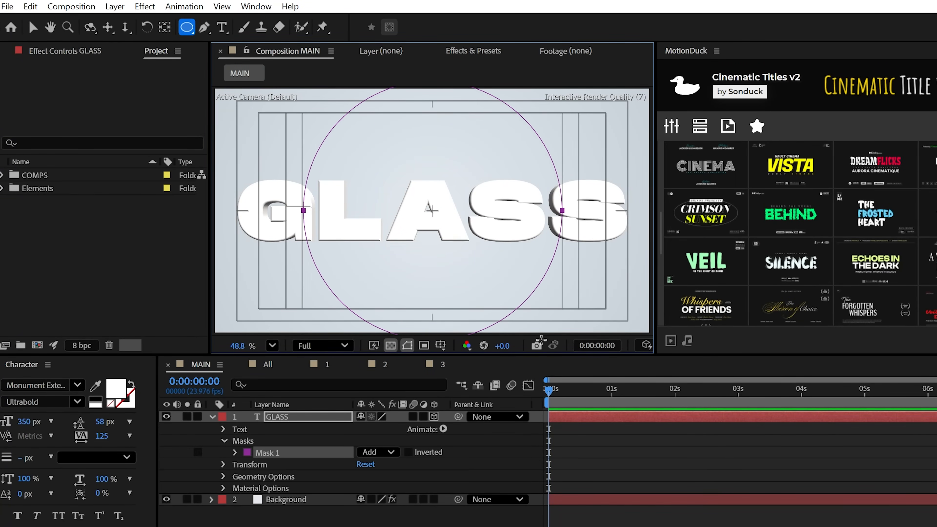
- Set the text's Path option to Mask 1 so the letters follow the circular mask
left_click(224, 429)
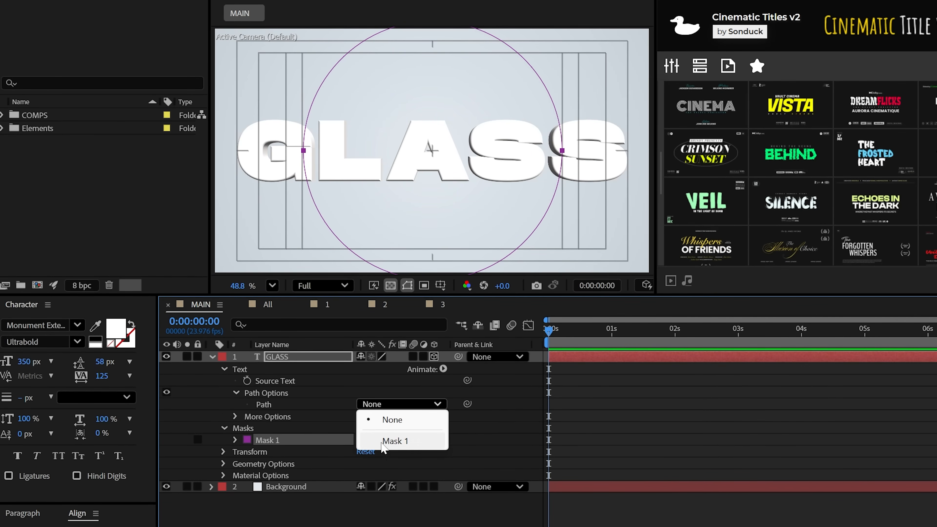
left_click(396, 441)
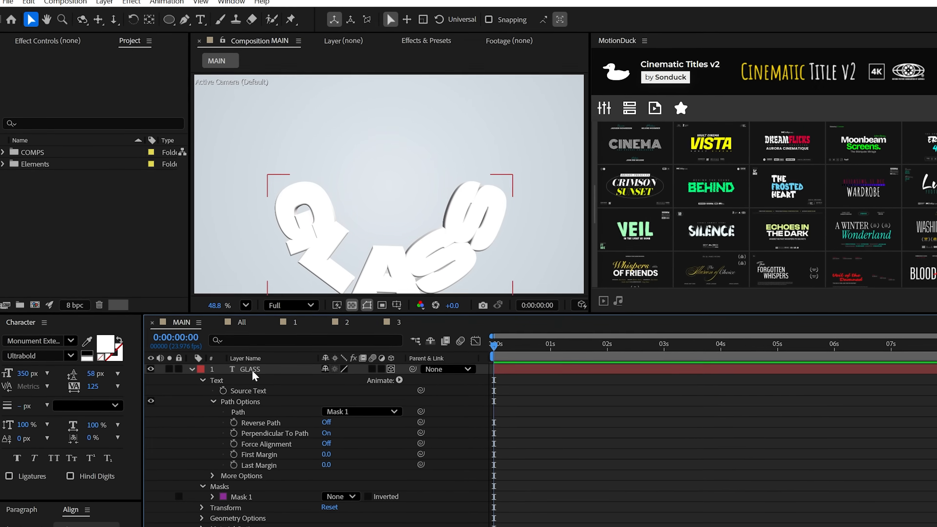
- Enable per-character 3D for the GLASS letters from the Animate menu
left_click(398, 379)
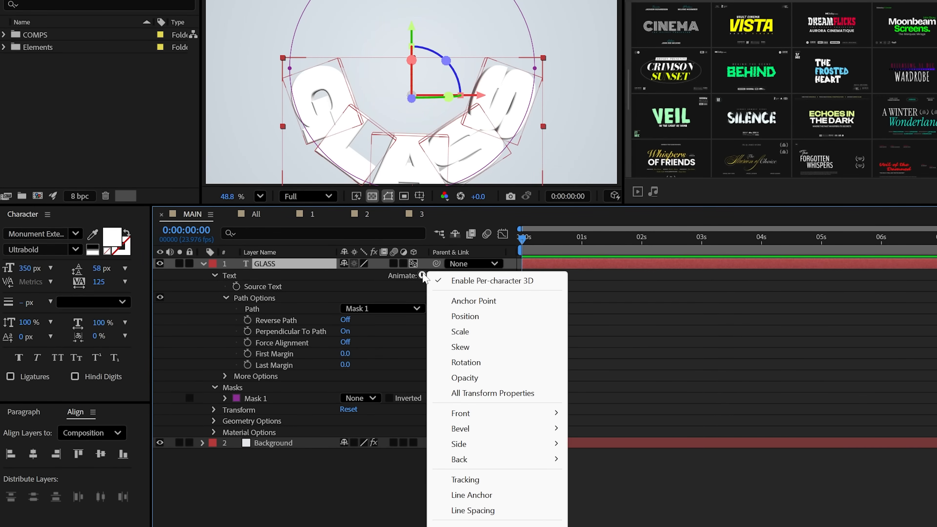
left_click(466, 362)
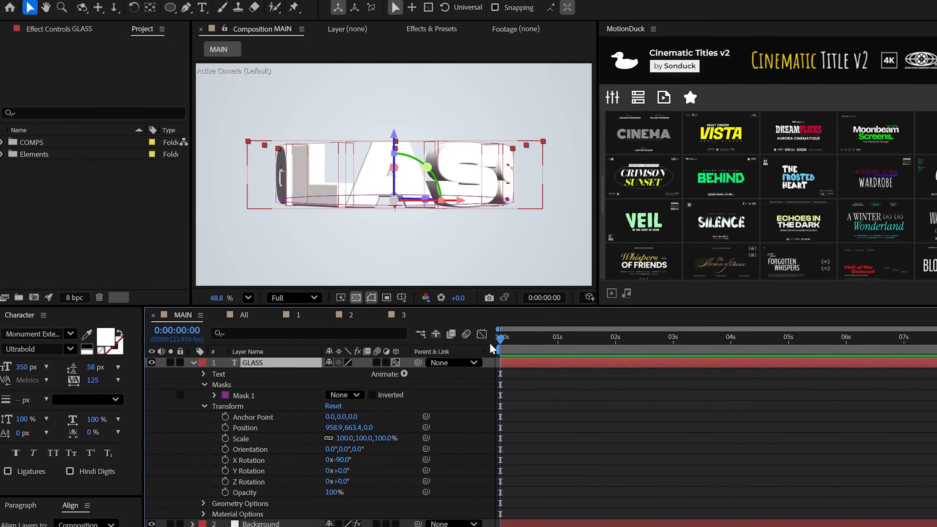
- Add a camera and reveal the text layer's transform to scale the GLASSGLASSGLASS ring to 64%
left_click(104, 7)
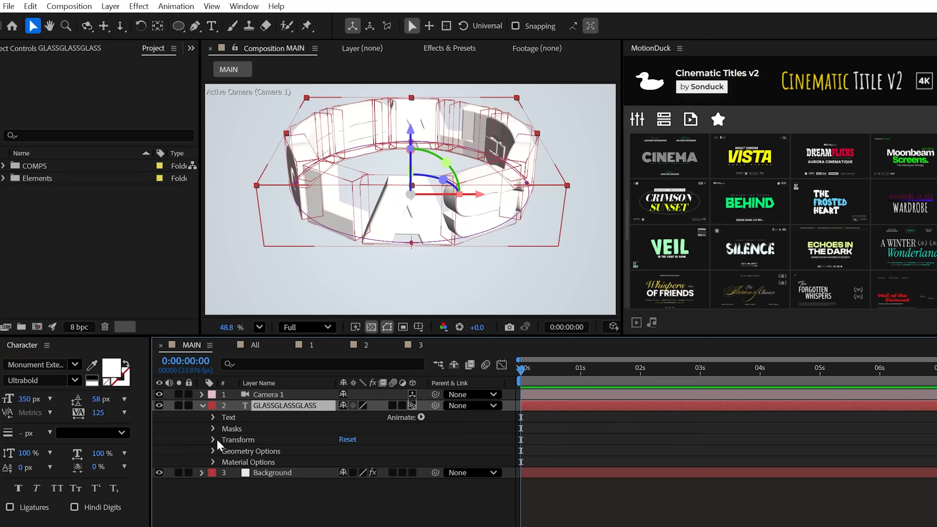
left_click(212, 440)
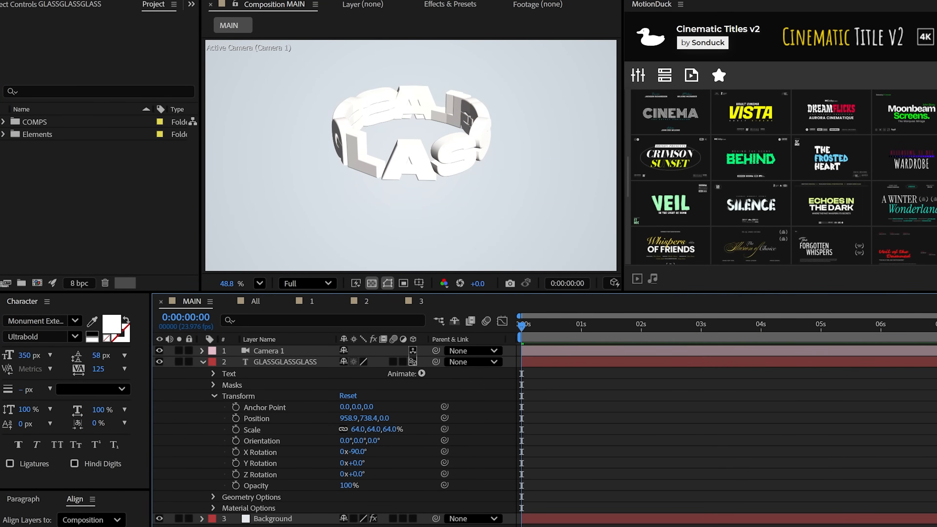
left_click(213, 385)
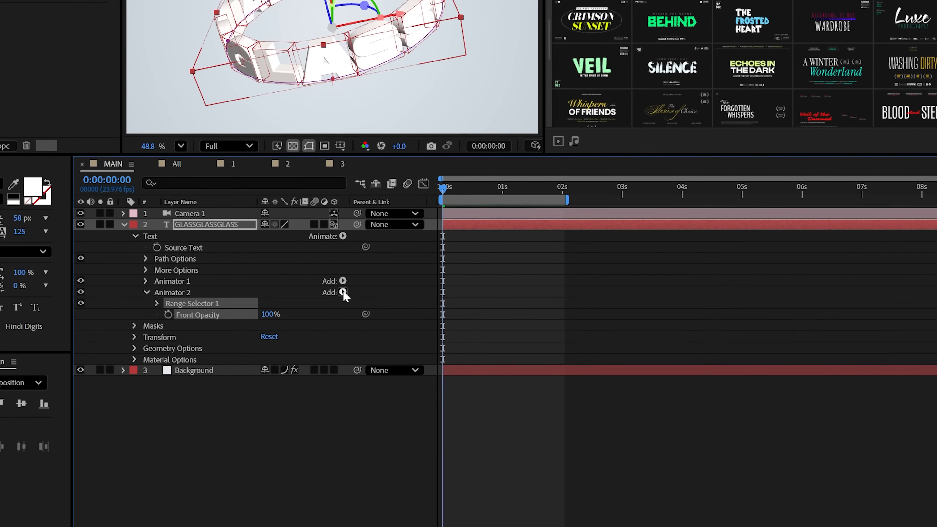
- Add Side Opacity to Animator 2 alongside Front Opacity
left_click(342, 293)
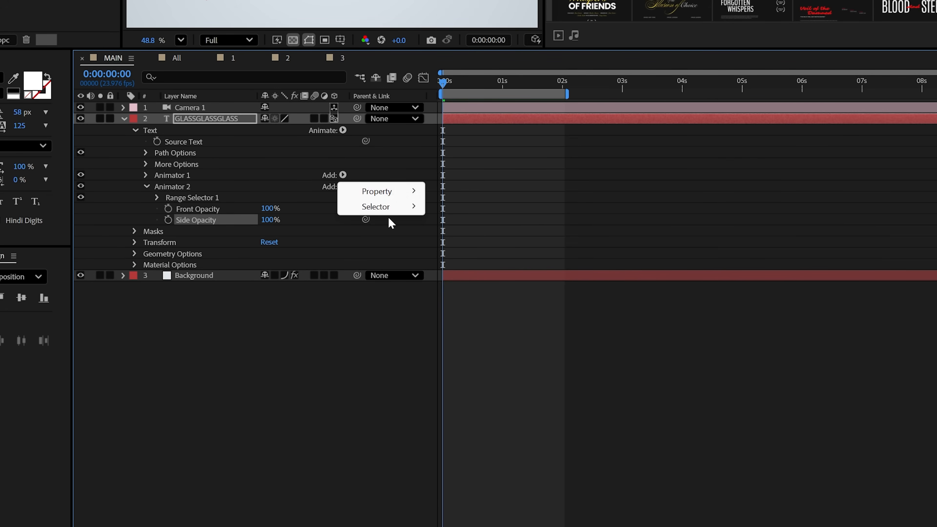
left_click(376, 191)
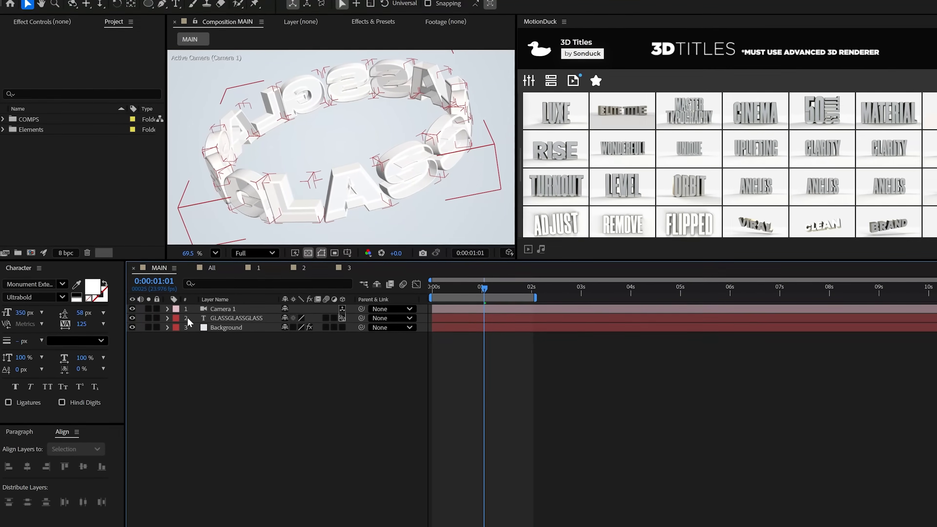
- Set the letters' Material Options Metal amount to 92% for a reflective look
left_click(166, 317)
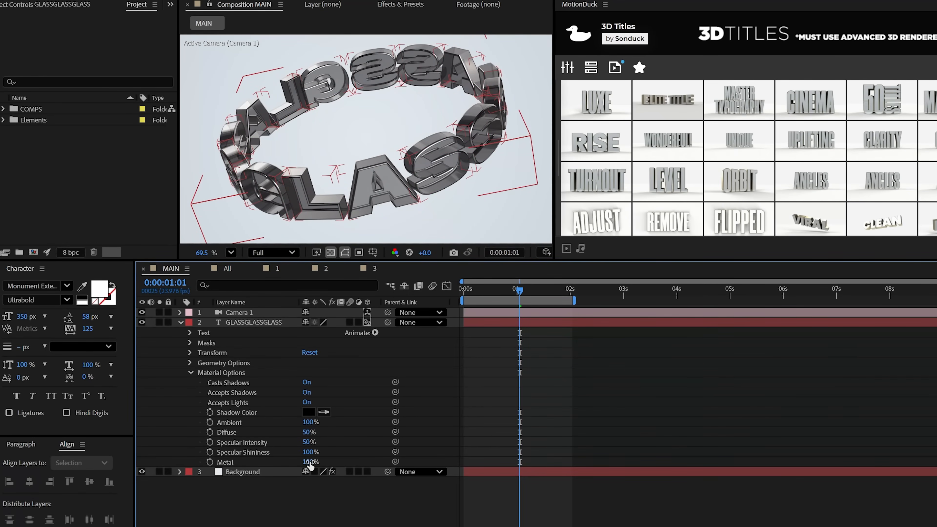
left_click(254, 322)
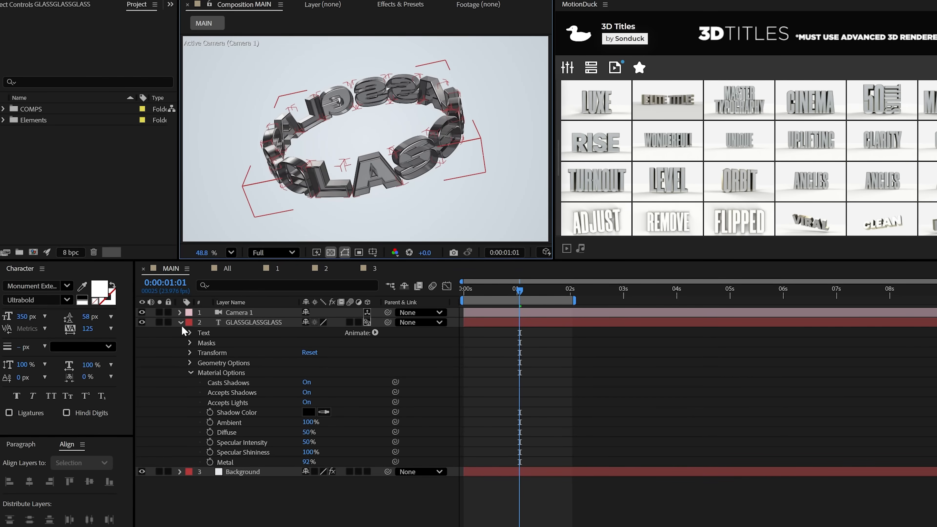
left_click(97, 5)
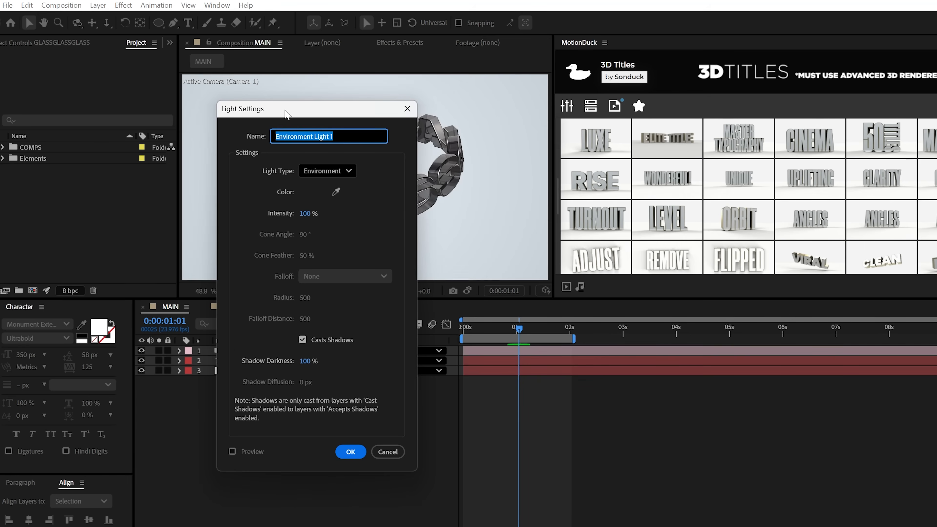
- Create the environment light and set its source to the Clouds HDR image layer
left_click(351, 452)
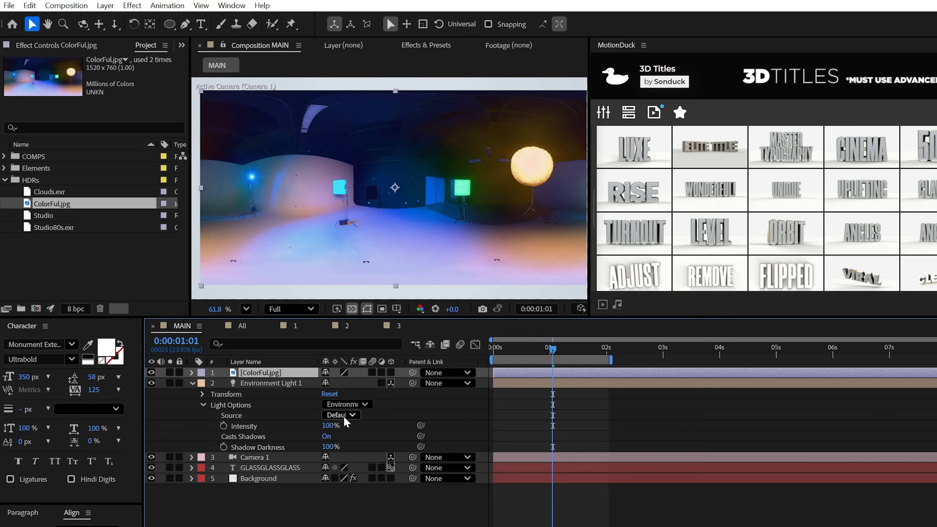
left_click(341, 414)
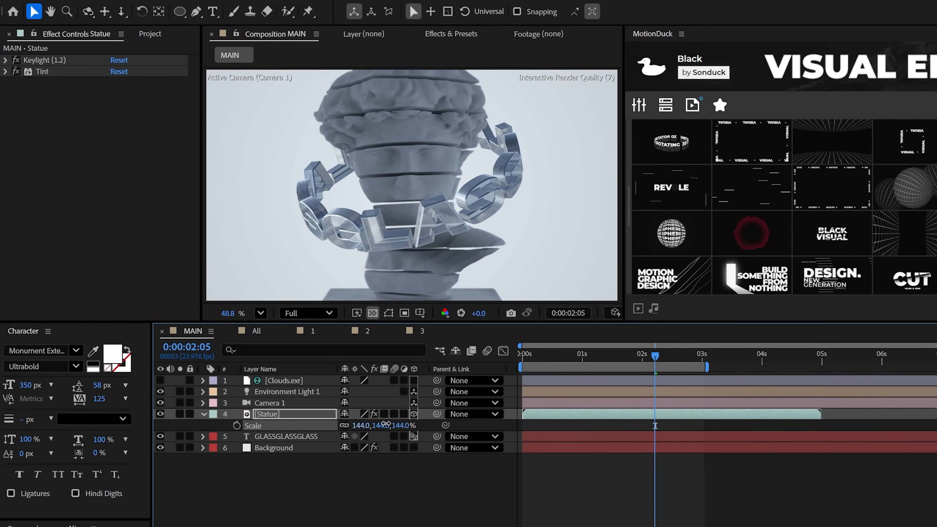
- Scale the keyed statue footage to 144% and reveal its material settings
left_click(204, 414)
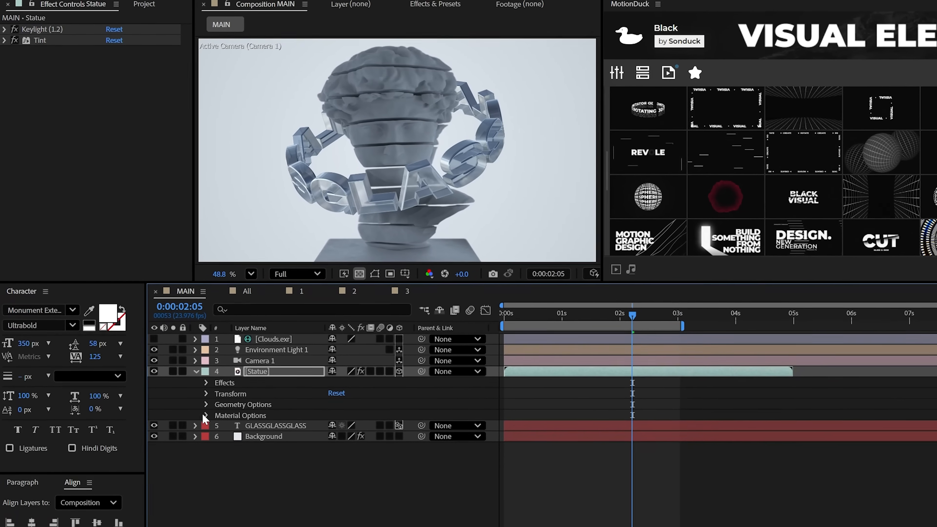
left_click(205, 415)
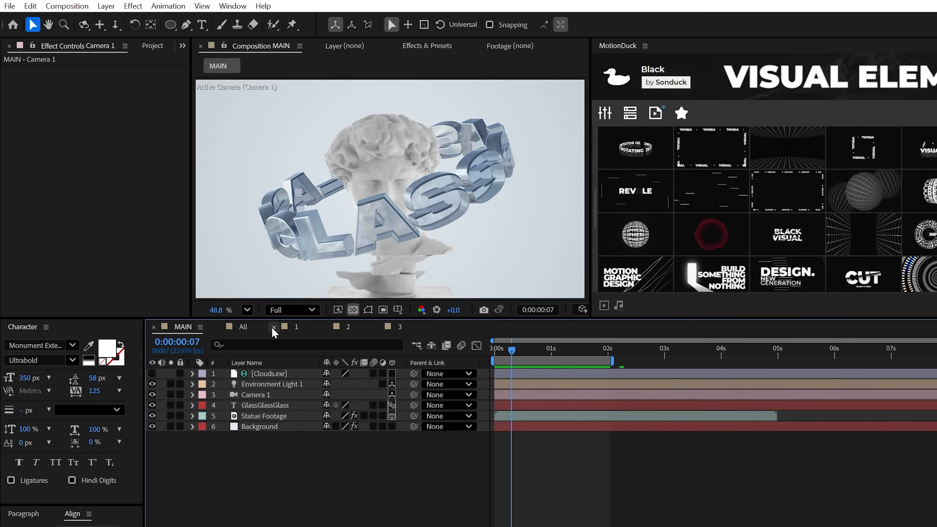
- Add an adjustment layer with Scatter and set its Scatter Amount to 300
left_click(106, 6)
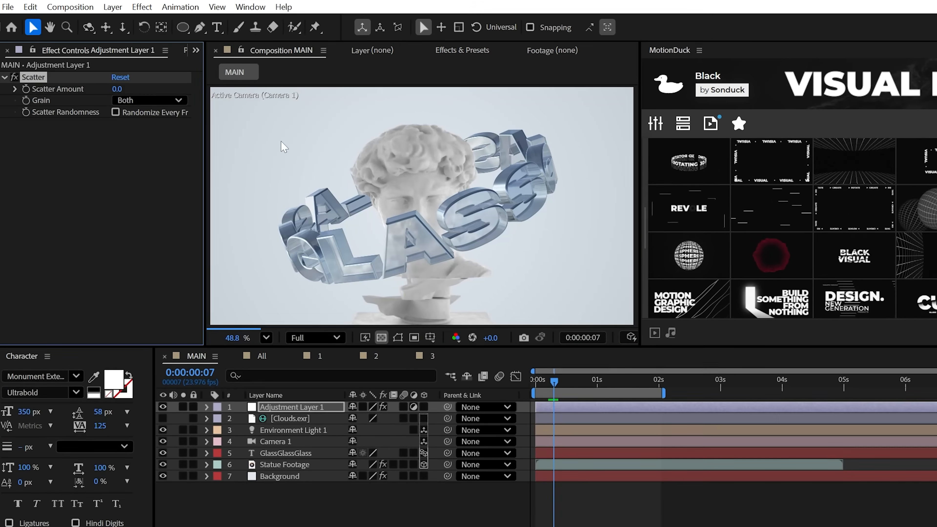
type("300")
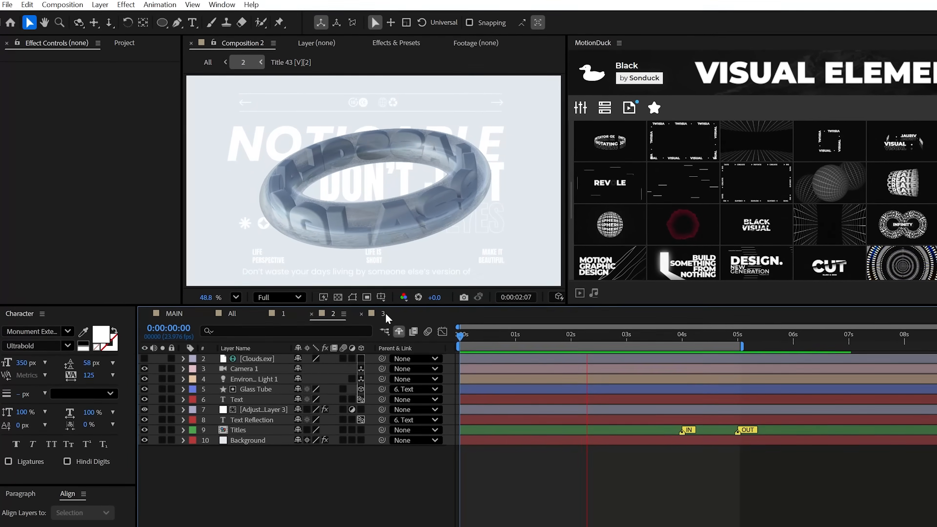
- Switch to composition 3, the CLEAR title with 40/80/40% front, side and back opacity
left_click(383, 313)
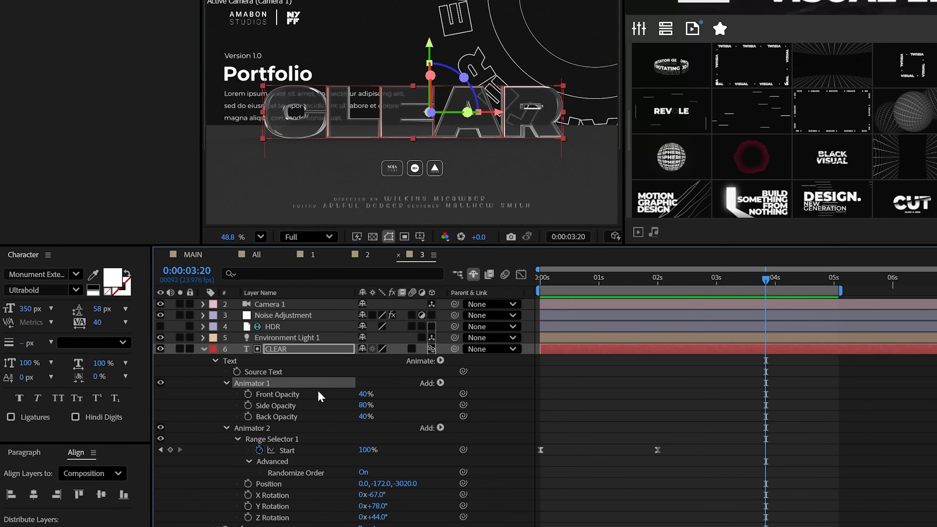
mouse_move(289, 382)
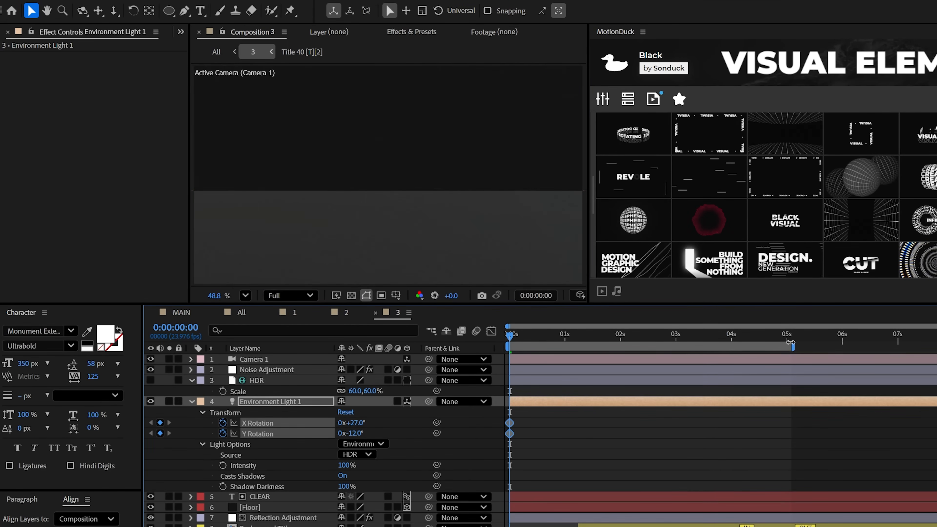
left_click(792, 342)
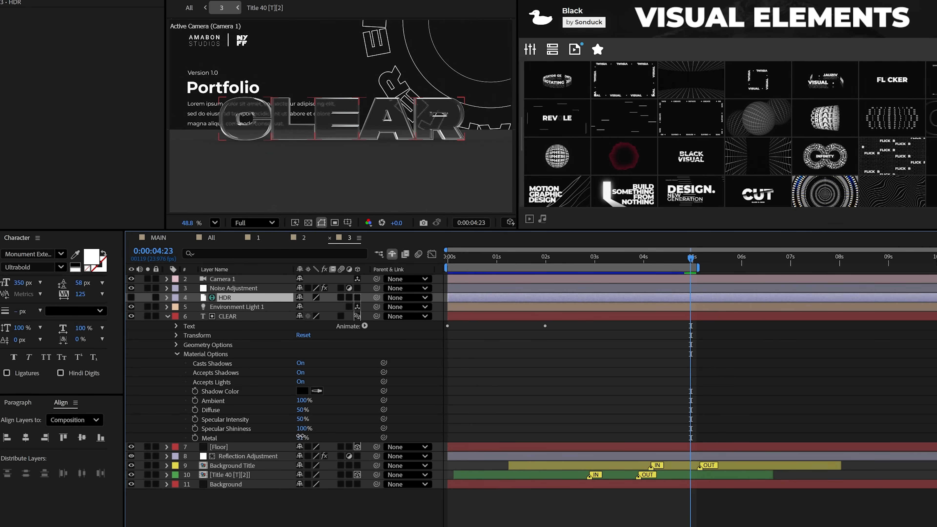
left_click(301, 437)
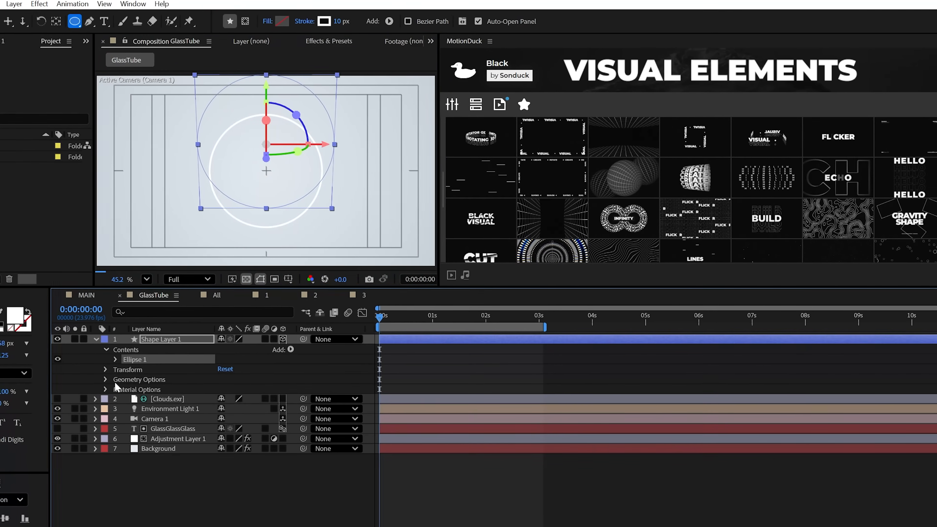
- Reveal the circle shape's material settings and the GLASS text layer's animator settings
left_click(105, 379)
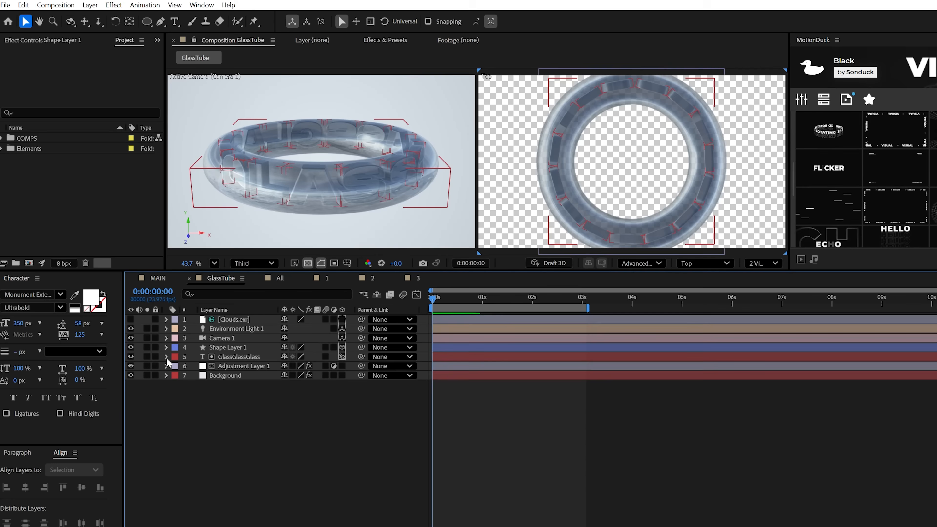
left_click(166, 357)
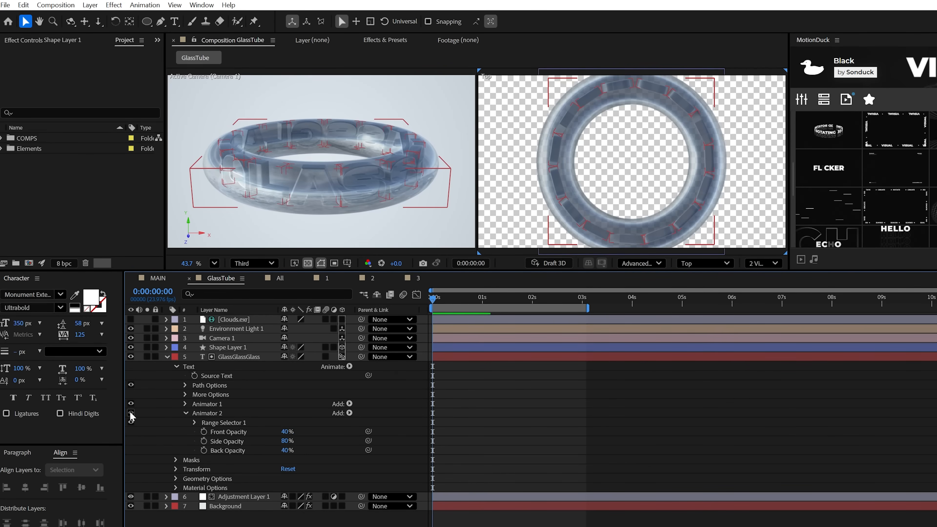